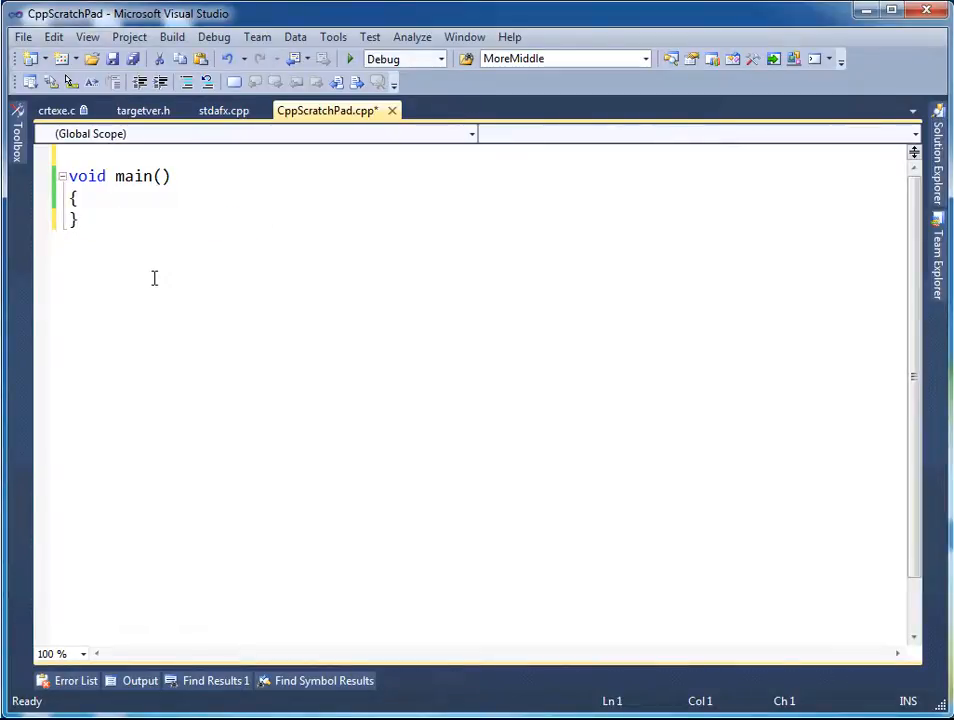
# - Try int as main's return type, then undo back to void main()
pyautogui.doubleClick(86, 176)
pyautogui.write('retu')
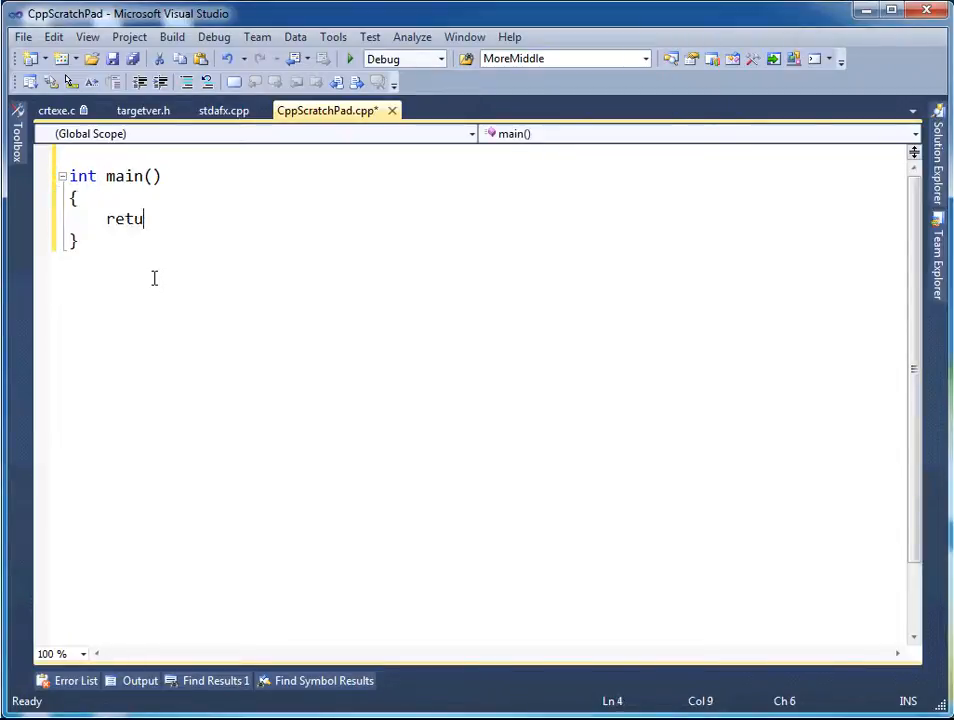
pyautogui.press('ctrl+z')
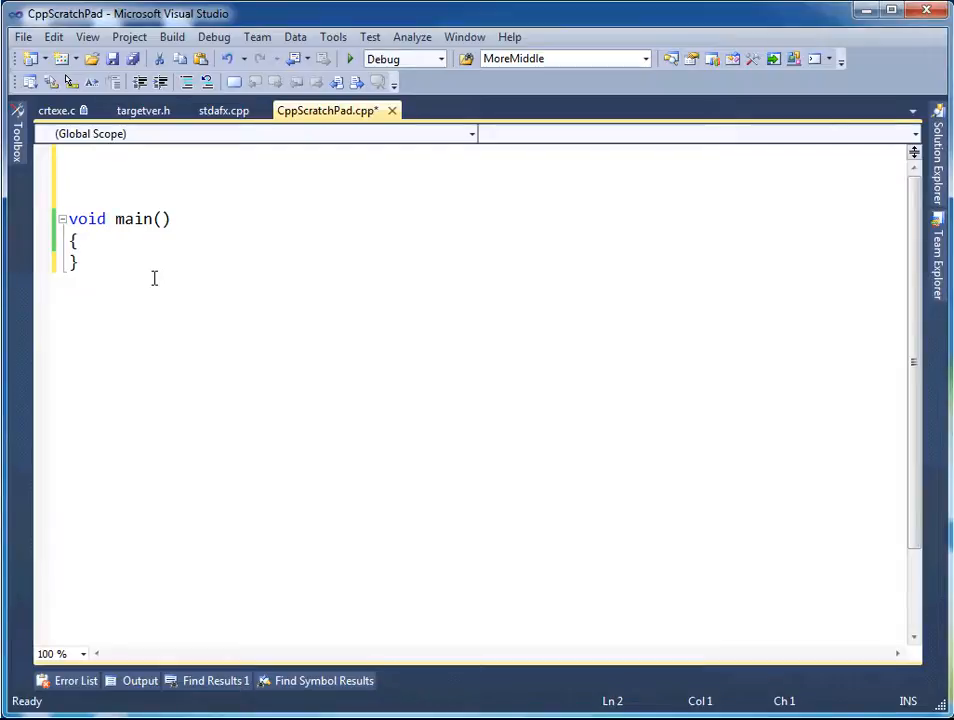
# - Declare global 'int myInt;' and assign 'myInt = 5;' inside main()
pyautogui.write('int my')
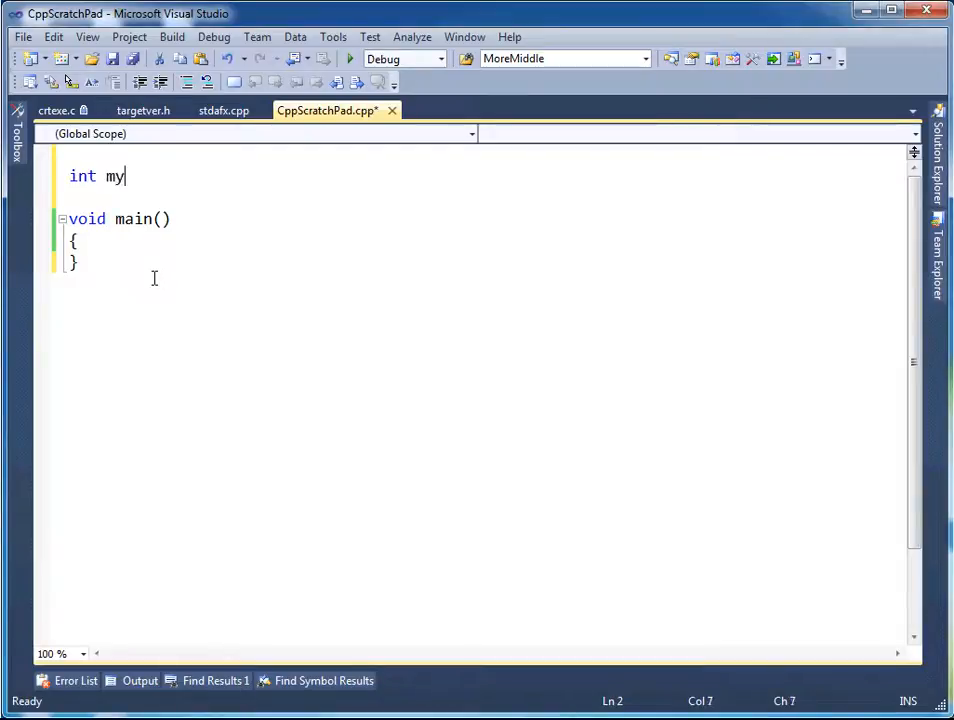
pyautogui.write('Int;')
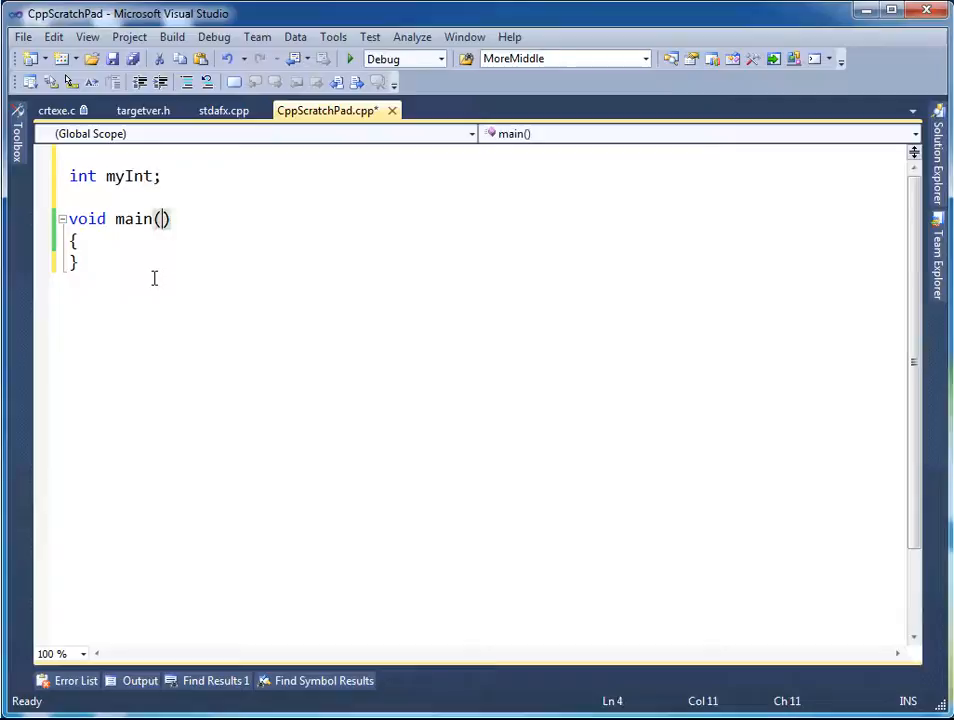
pyautogui.write('myInt = 5;')
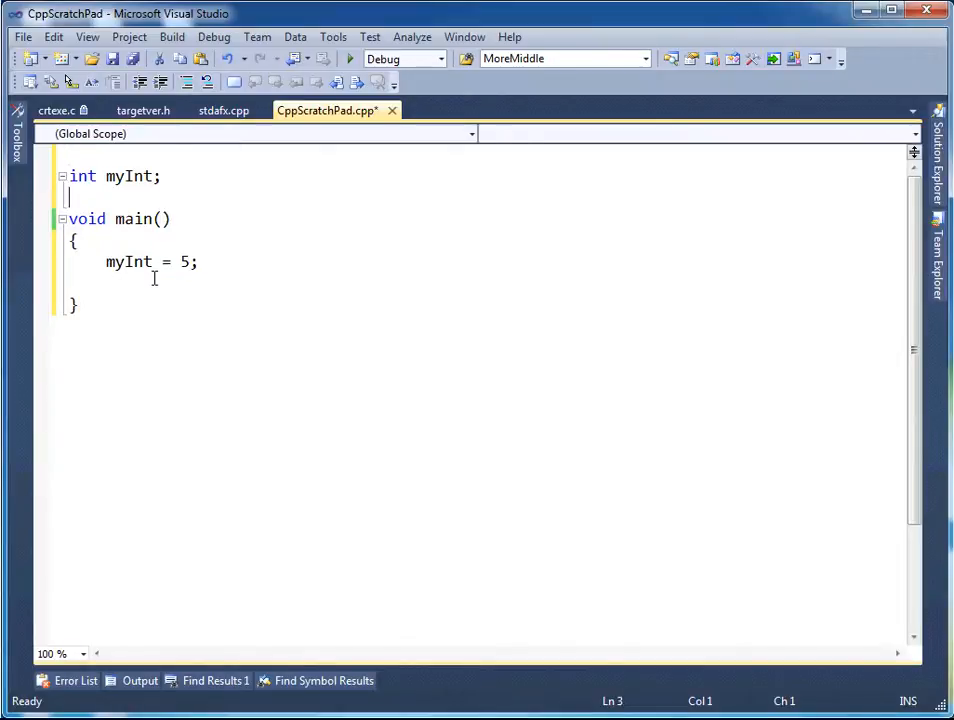
# - Declare global 'float anotherDataElement;' below myInt and highlight the myInt declaration
pyautogui.write('float anothe')
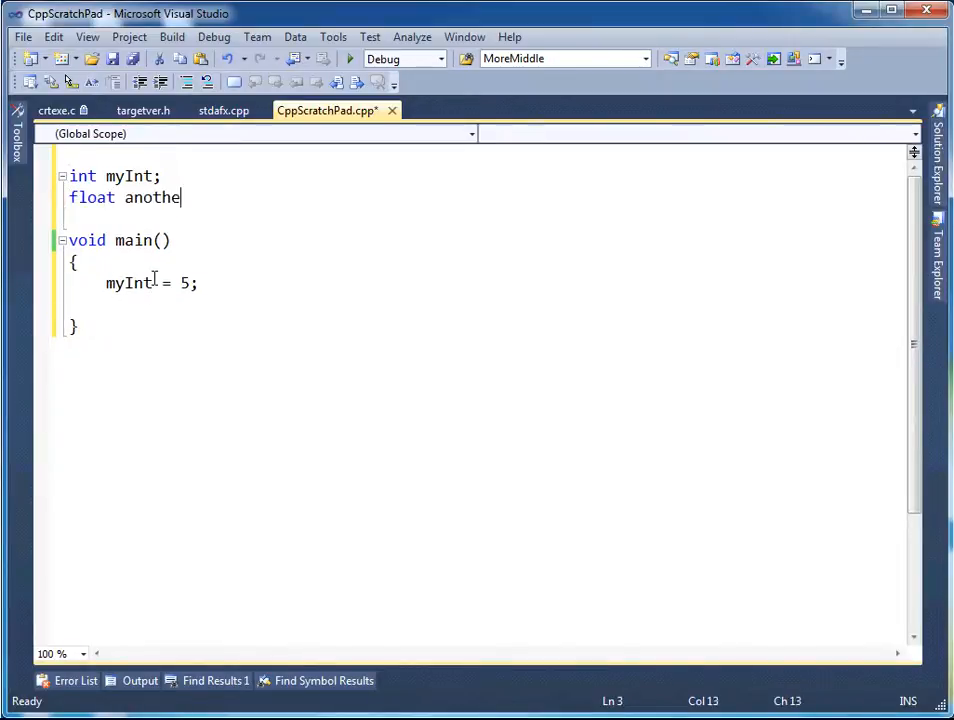
pyautogui.write('r')
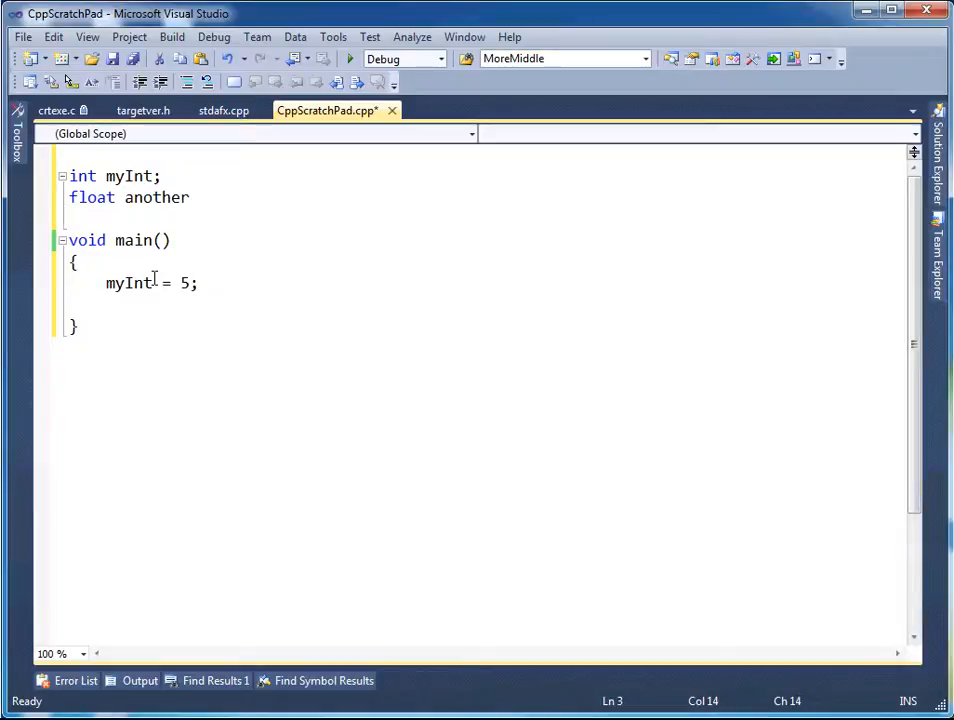
pyautogui.write('Daat')
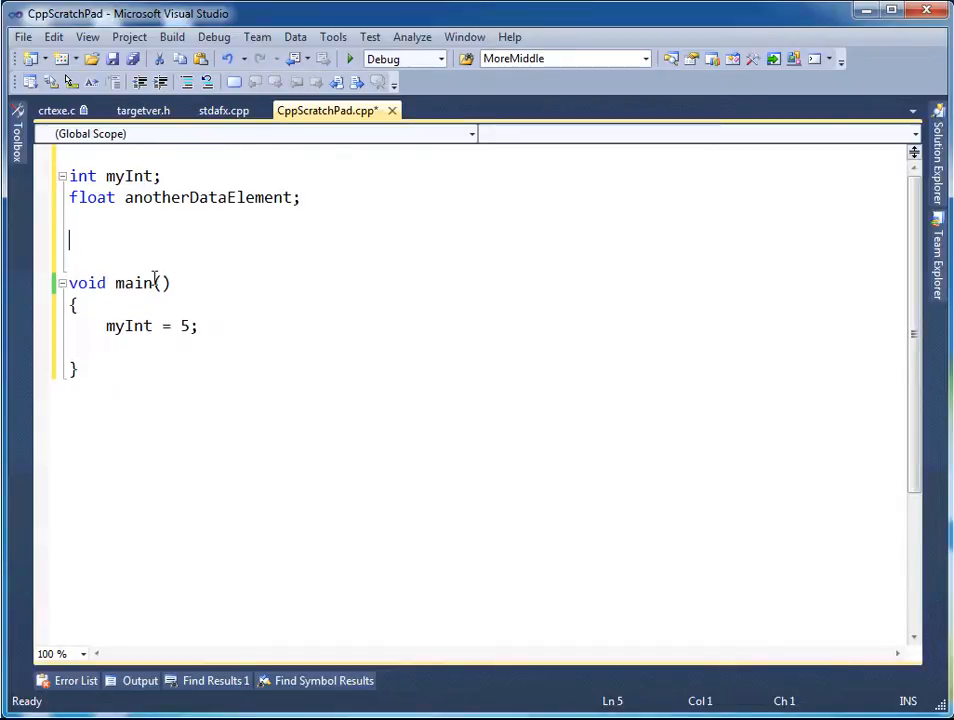
pyautogui.doubleClick(82, 176)
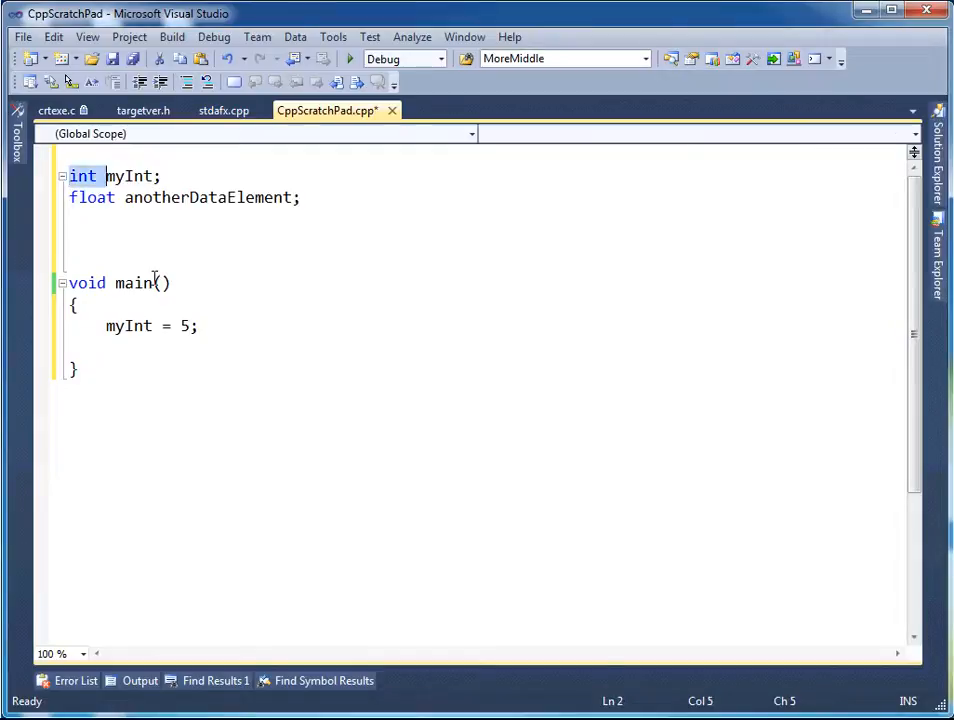
pyautogui.doubleClick(128, 176)
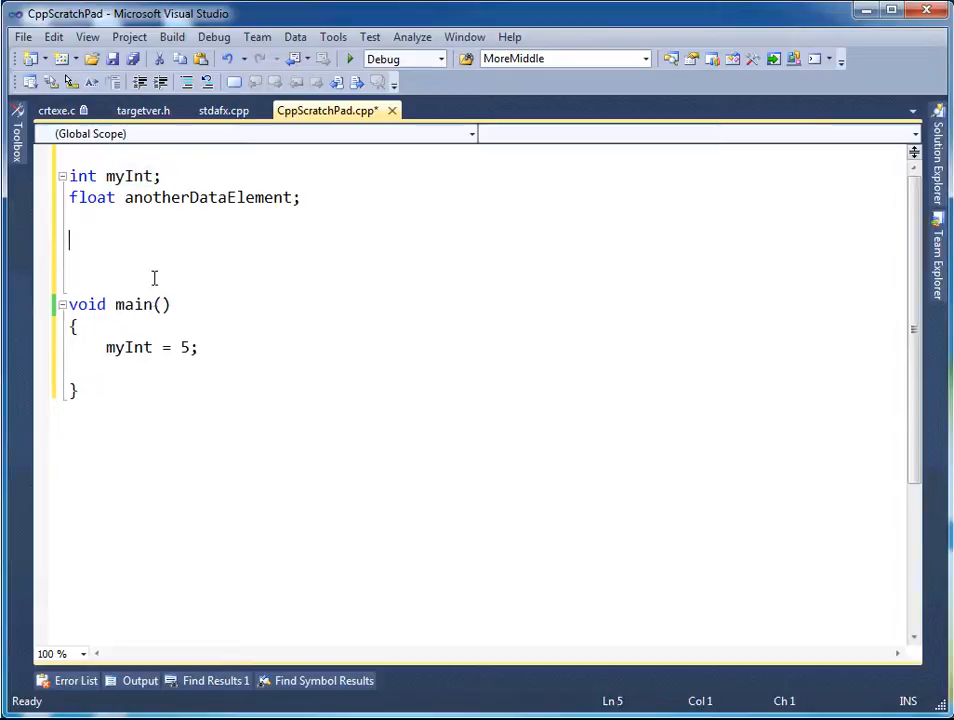
# - Write empty 'class MyClass' with braces and declare 'instance' after its closing brace
pyautogui.write('class My')
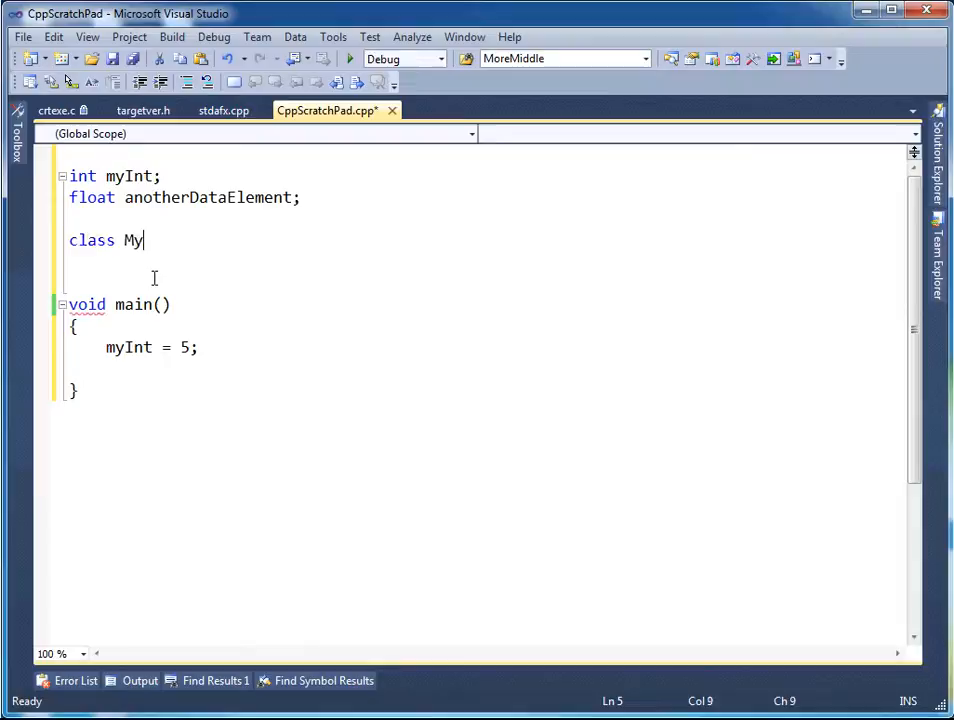
pyautogui.write('Class')
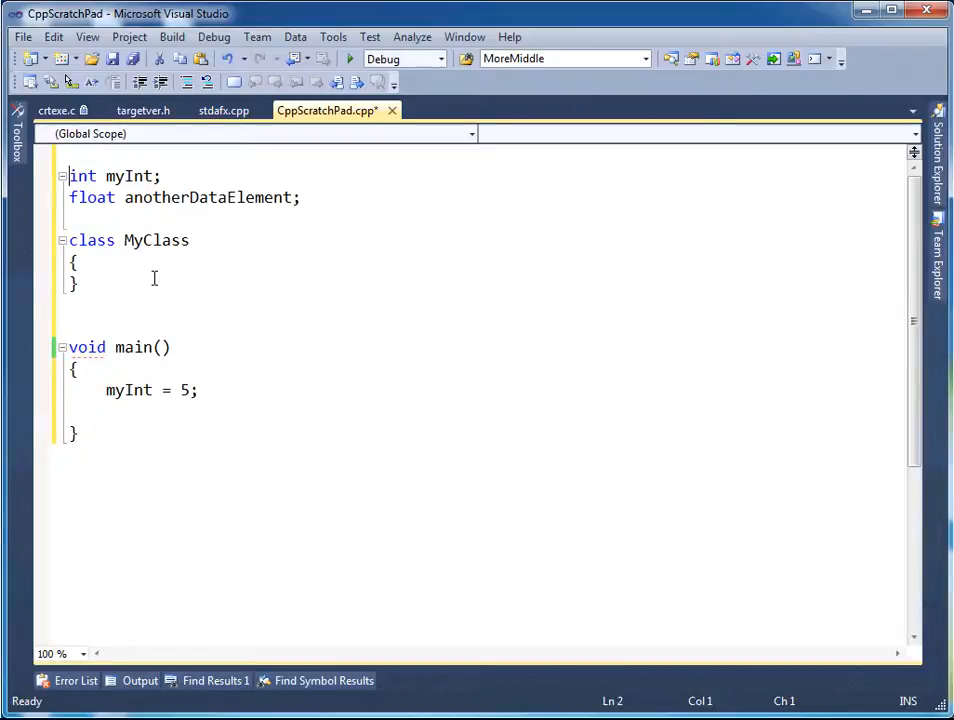
pyautogui.click(80, 284)
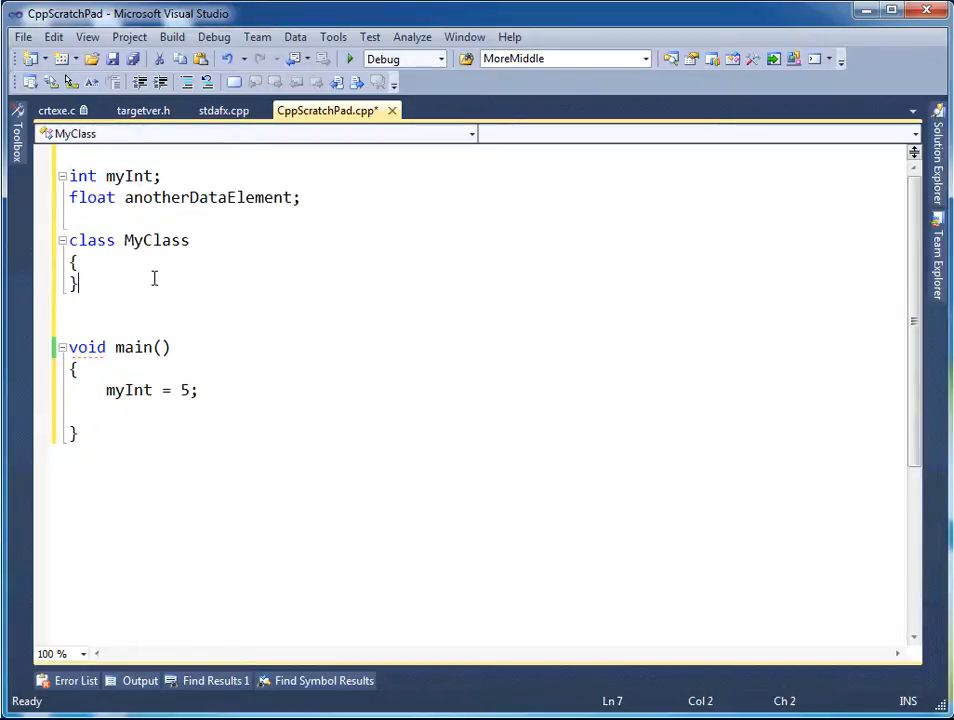
pyautogui.write(';')
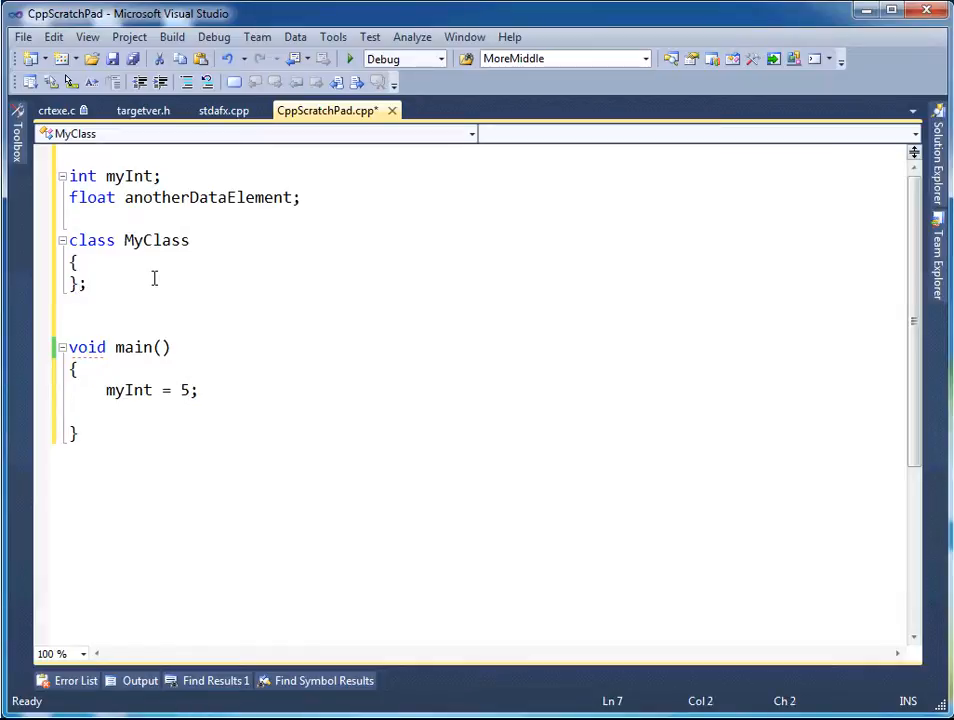
pyautogui.write('instance')
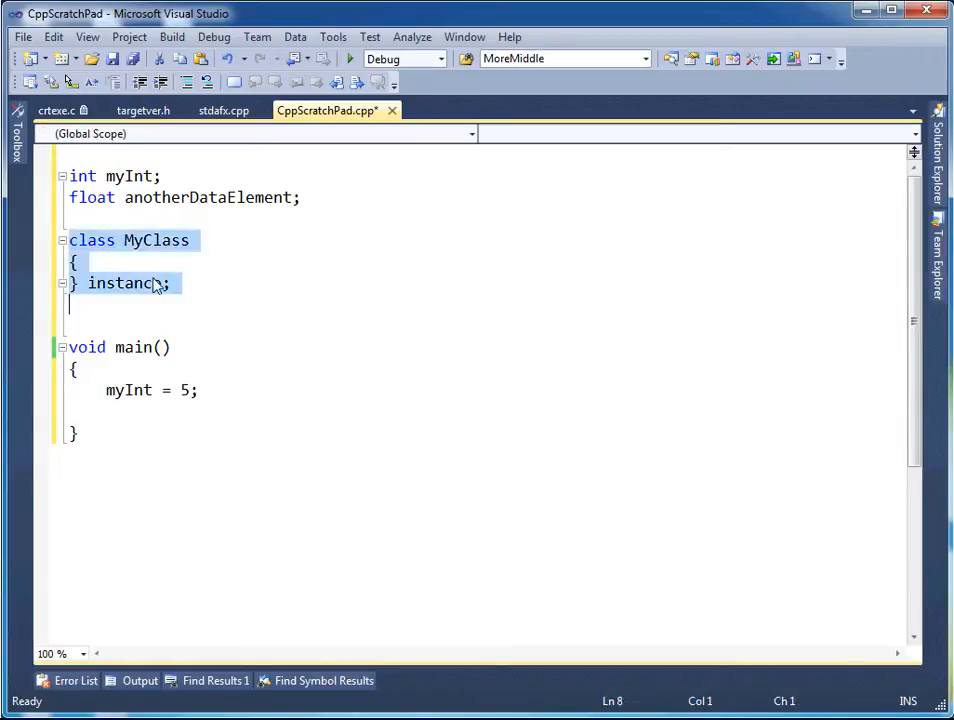
pyautogui.click(76, 240)
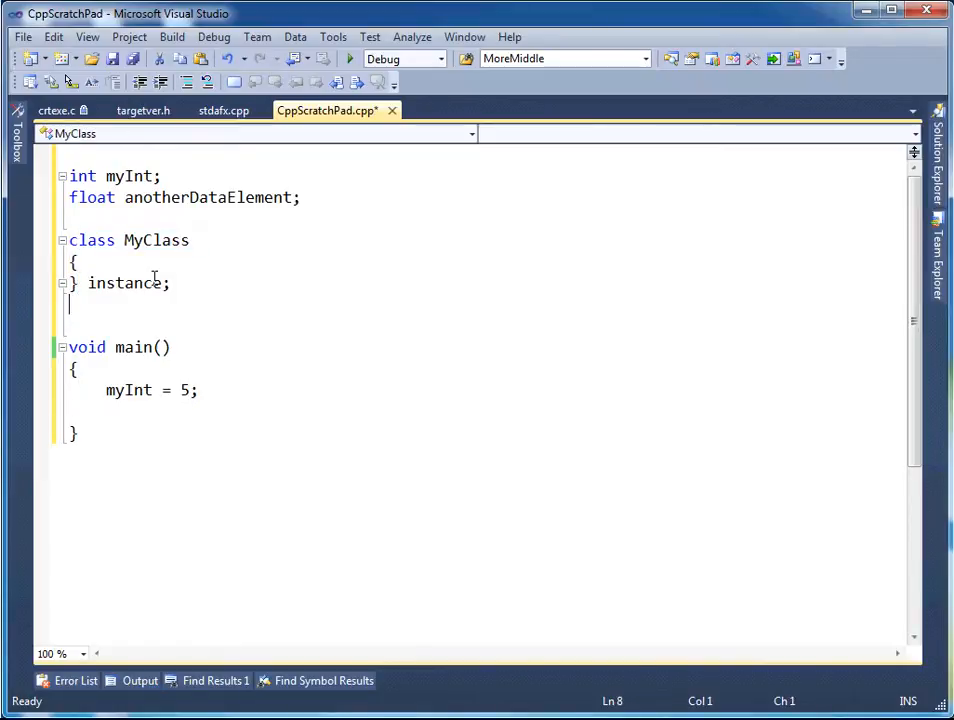
pyautogui.doubleClick(122, 284)
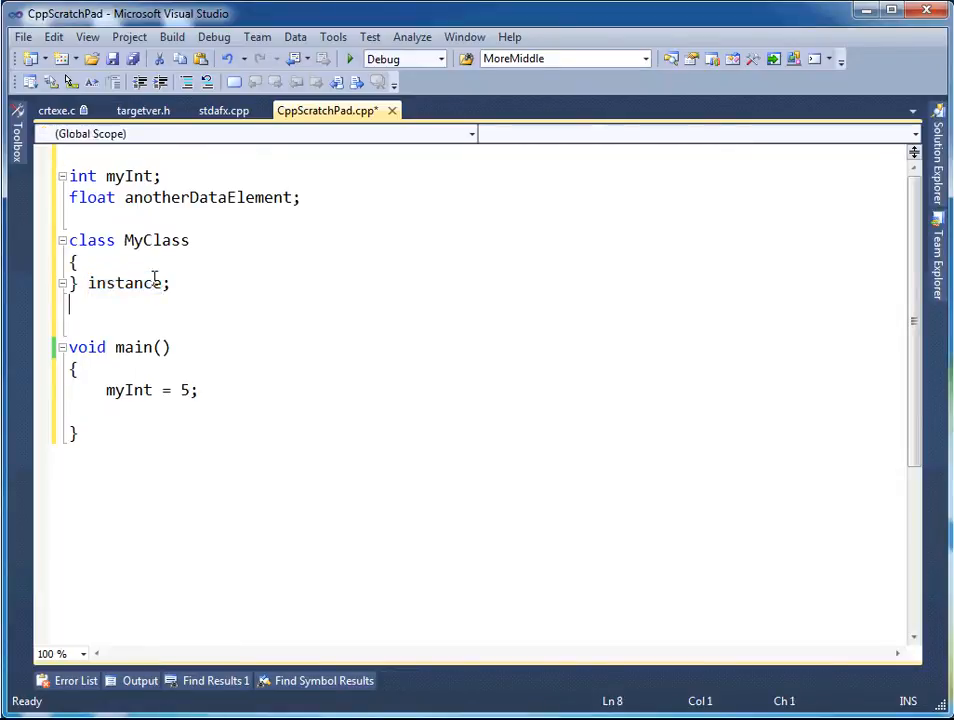
# - Declare global 'MyClass anotherClass;' above main() and highlight the class block
pyautogui.write('My')
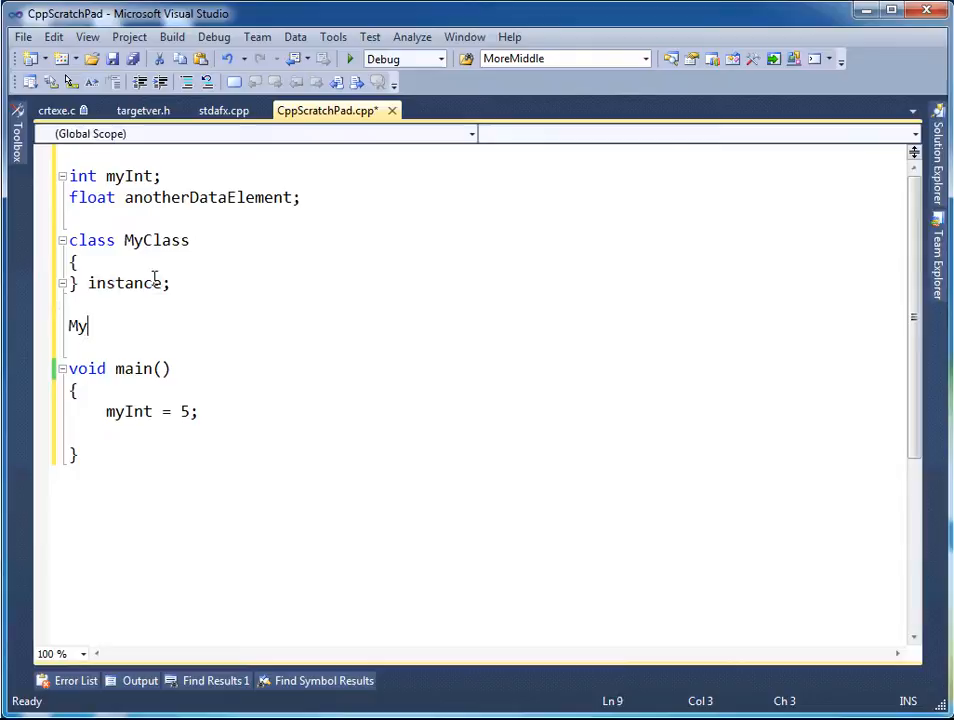
pyautogui.write('Class')
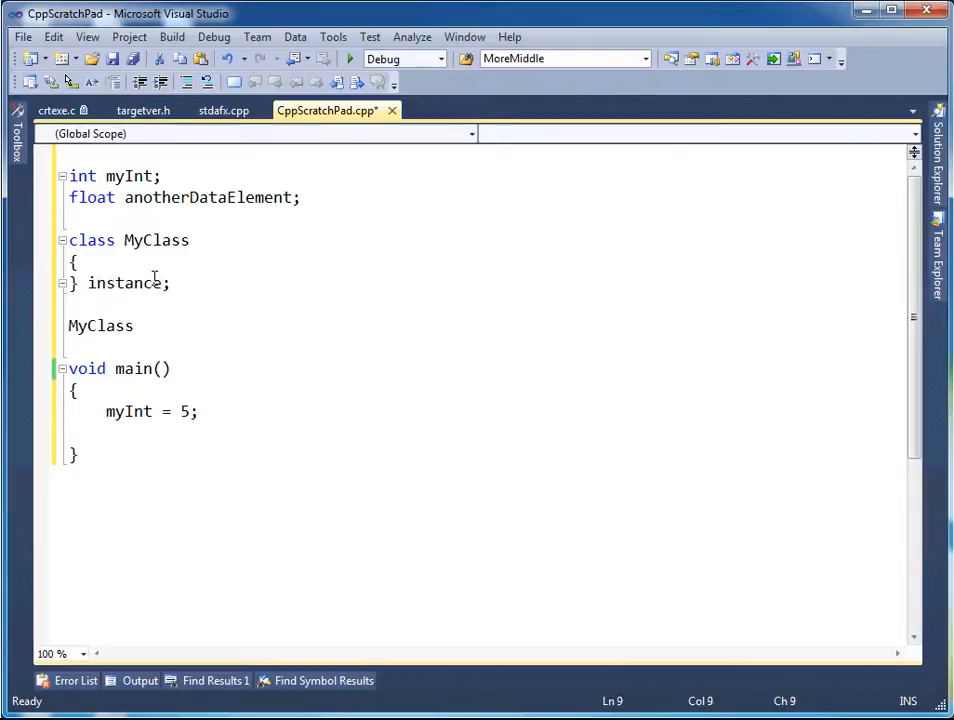
pyautogui.write('anoterClass')
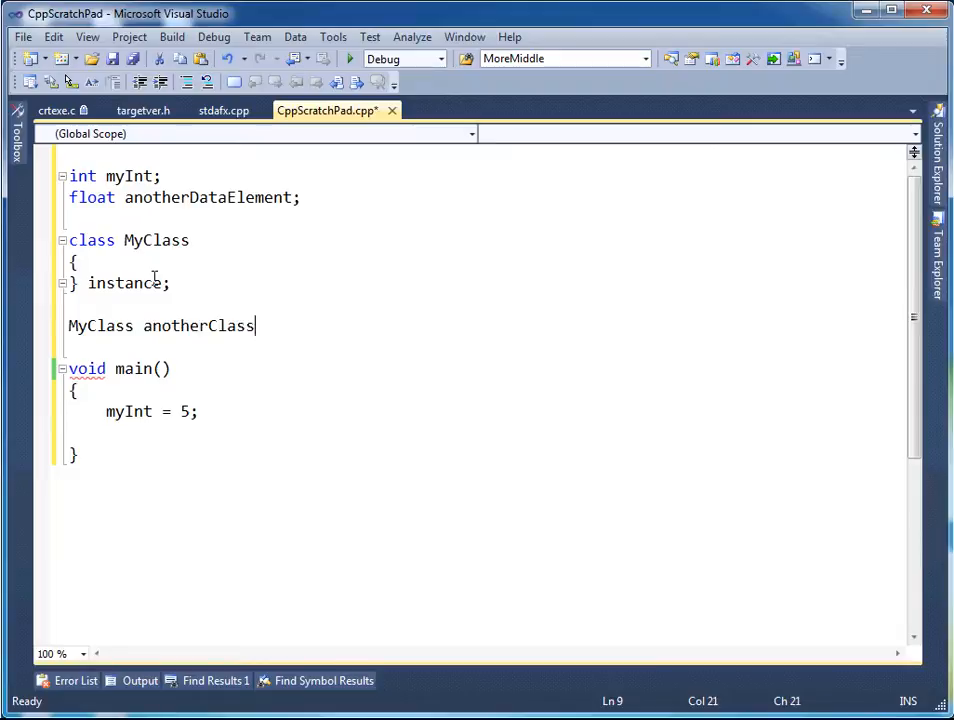
pyautogui.write(';')
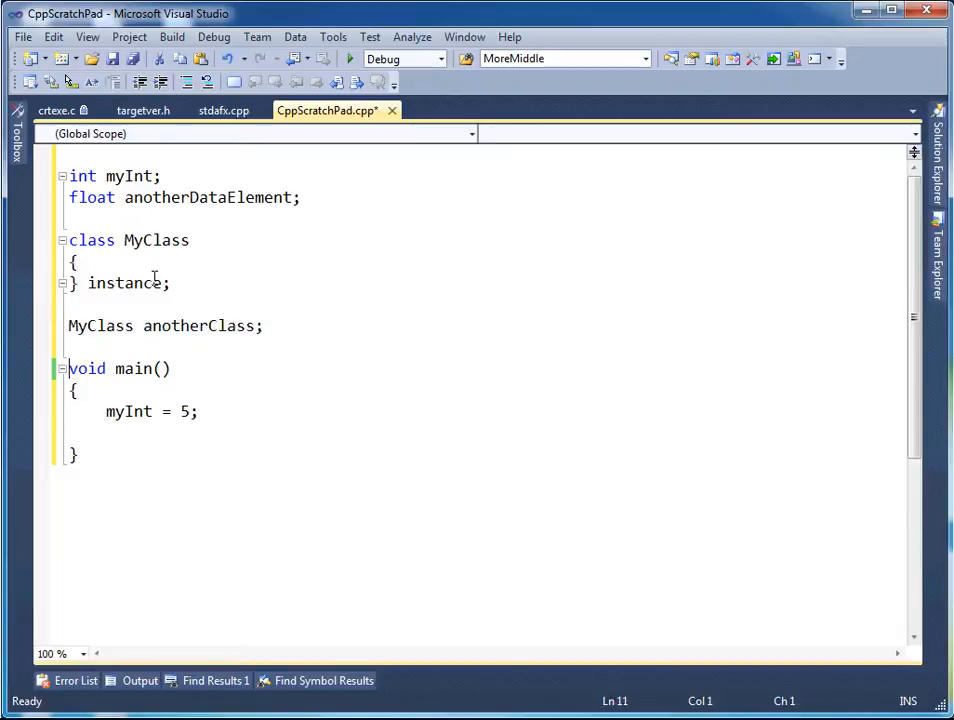
pyautogui.doubleClick(196, 324)
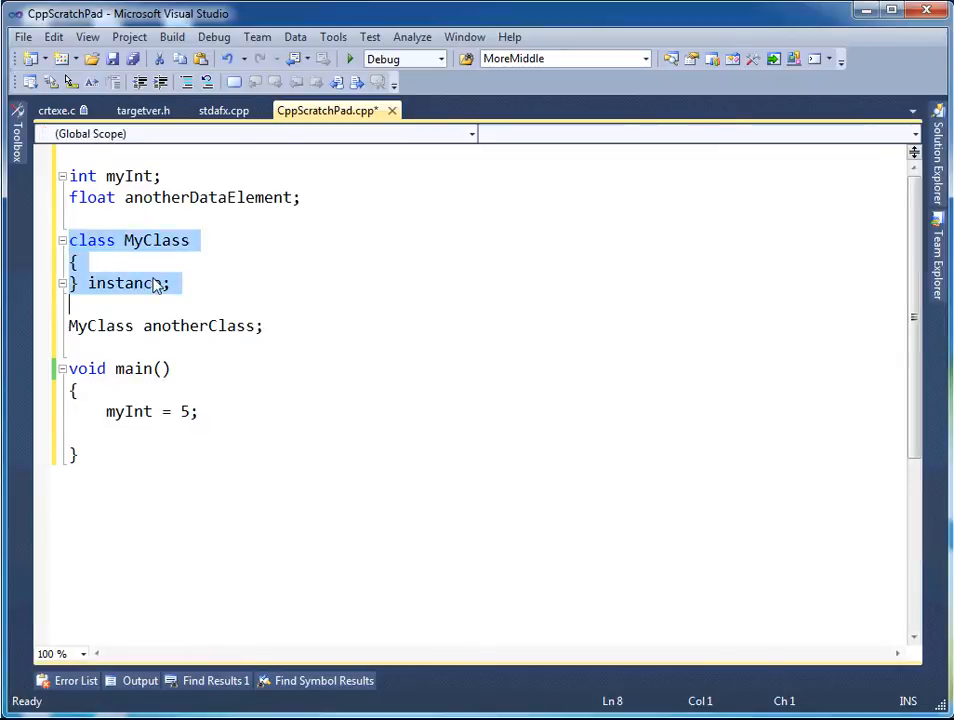
pyautogui.click(156, 284)
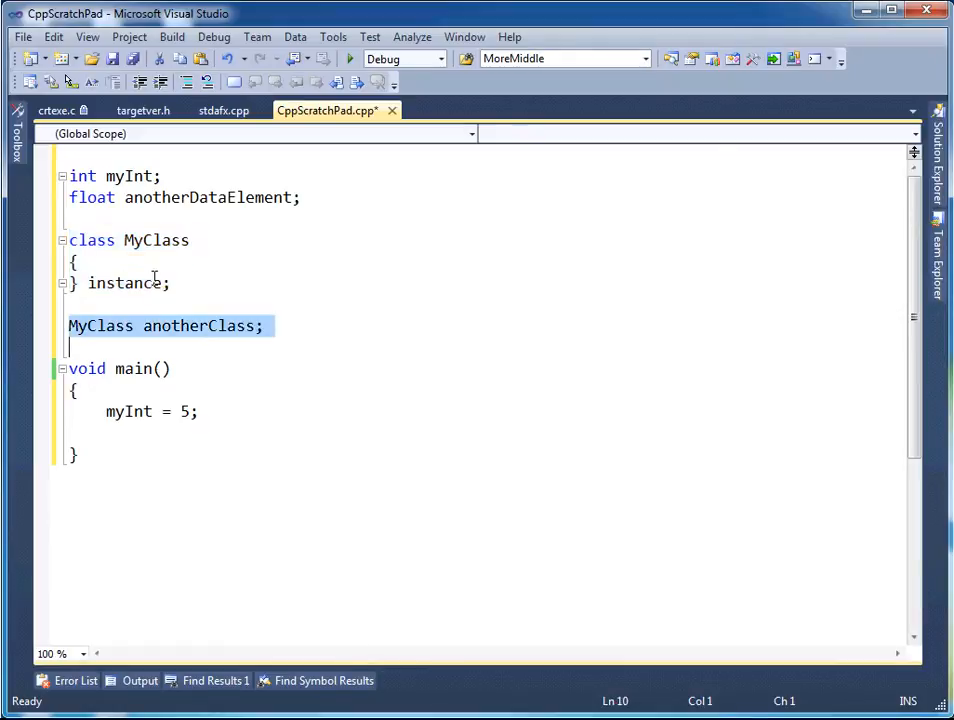
pyautogui.doubleClick(198, 326)
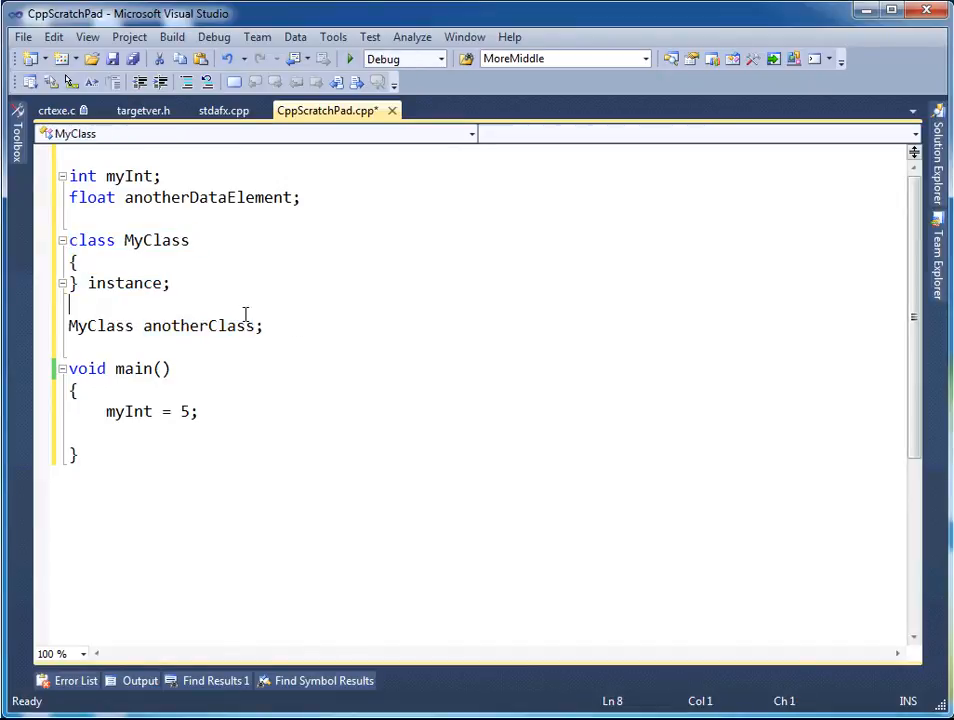
pyautogui.click(172, 284)
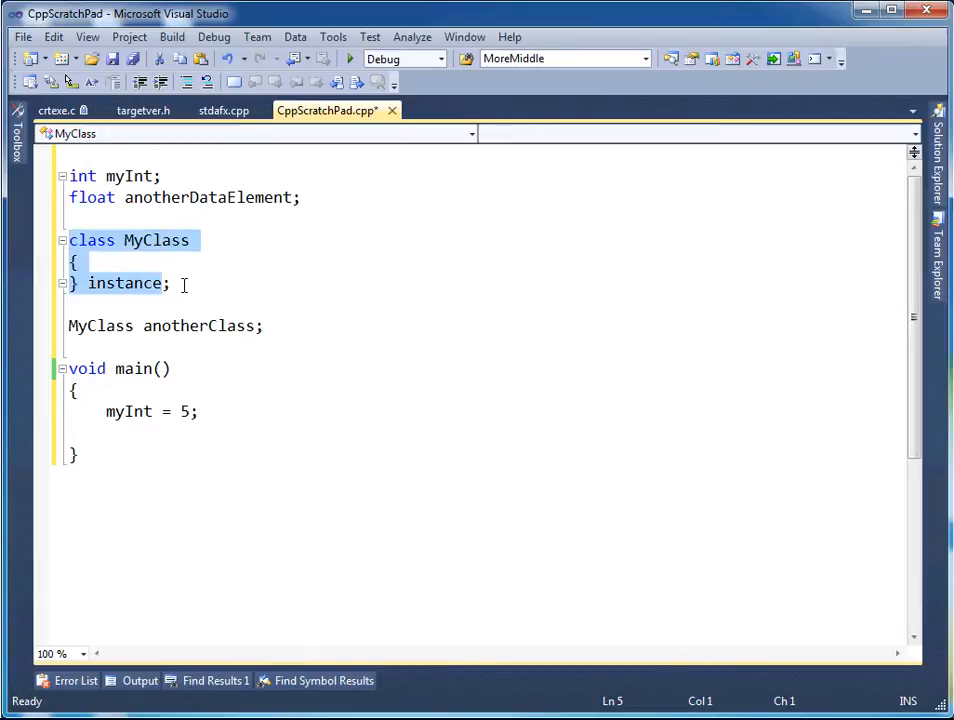
# - Delete 'instance' so MyClass's closing brace is followed by just ';'
pyautogui.click(68, 304)
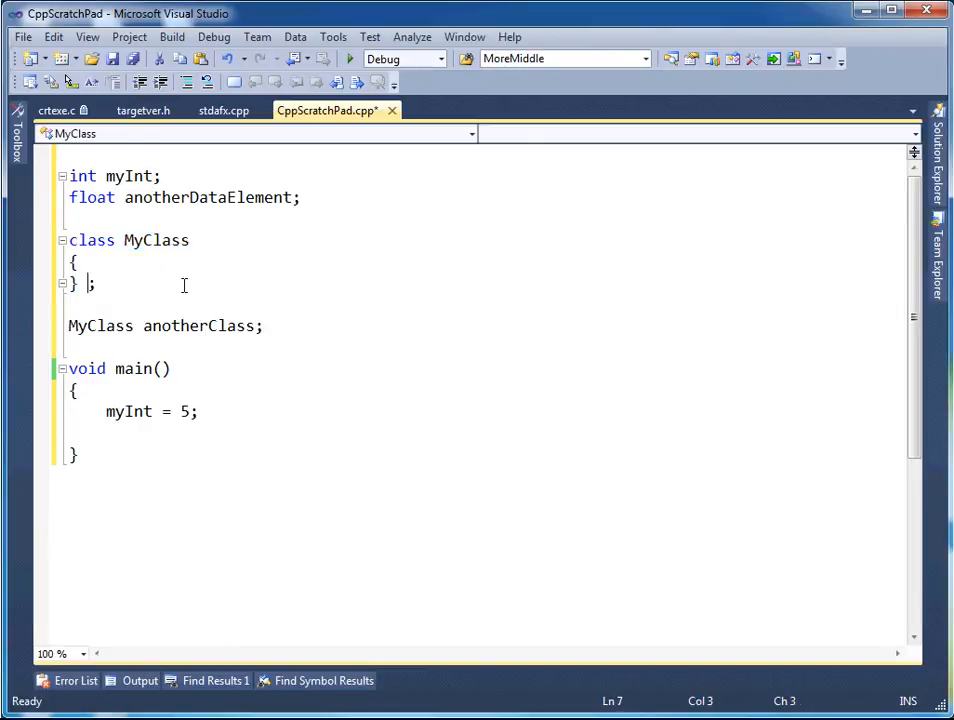
pyautogui.press('Backspace')
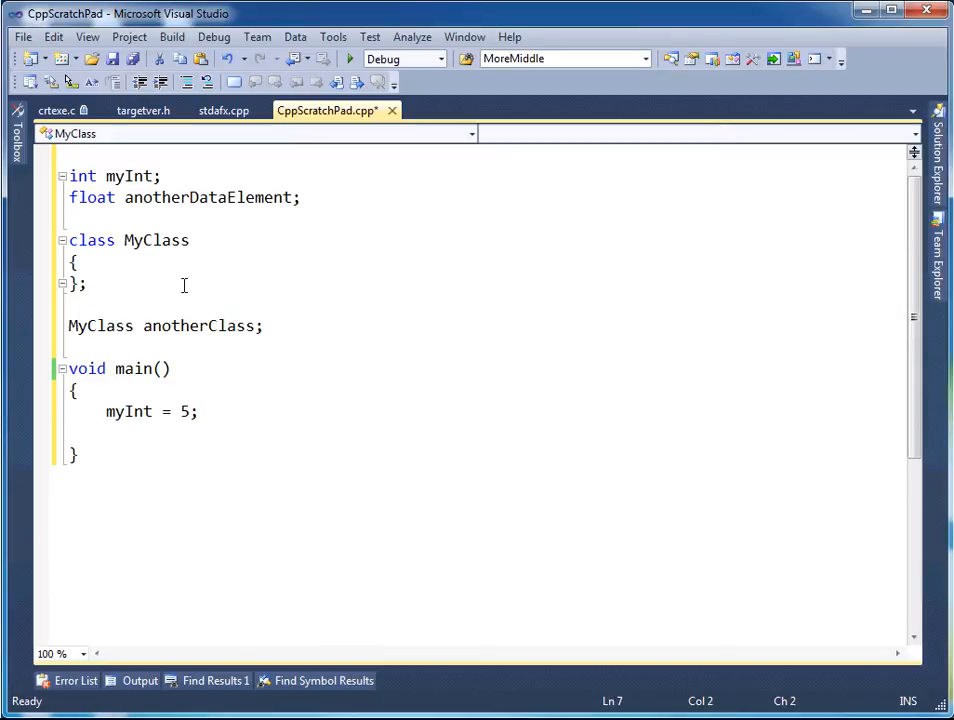